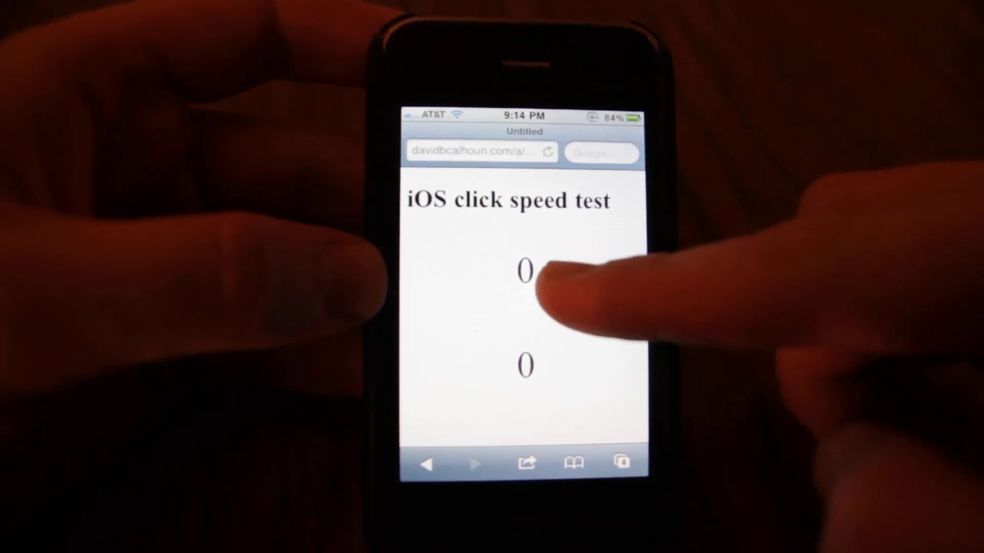
Alternate taps between the top and bottom counter boxes until both read 3
left_click(522, 271)
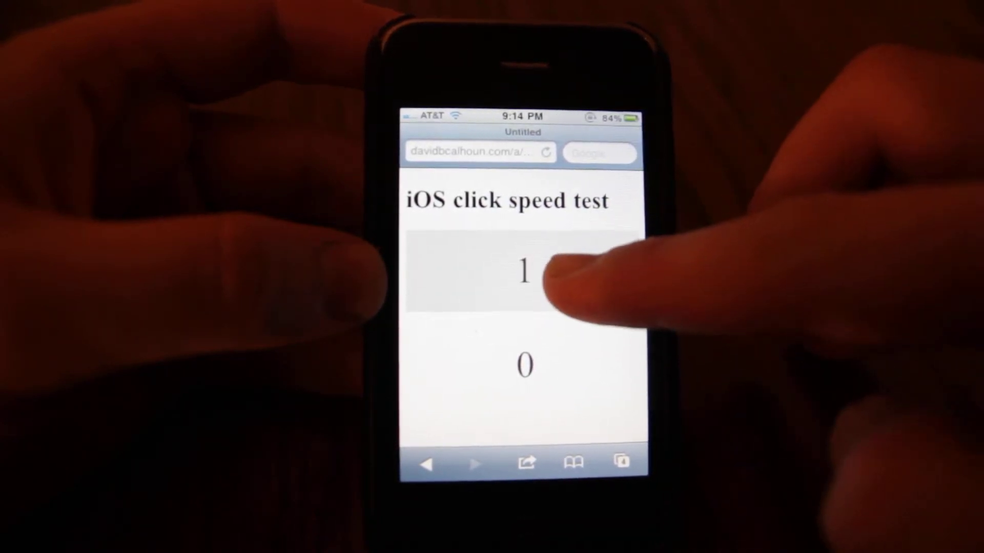
left_click(524, 272)
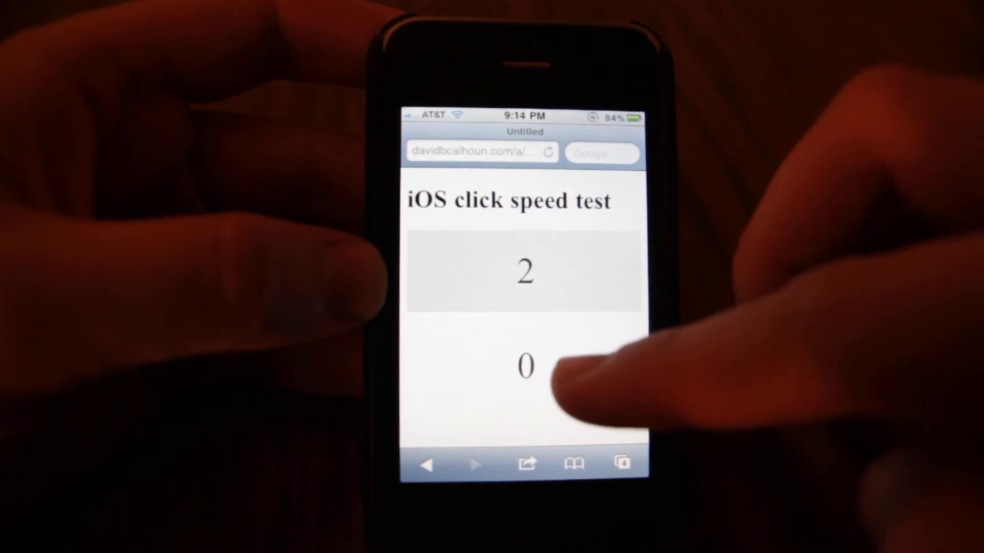
left_click(525, 365)
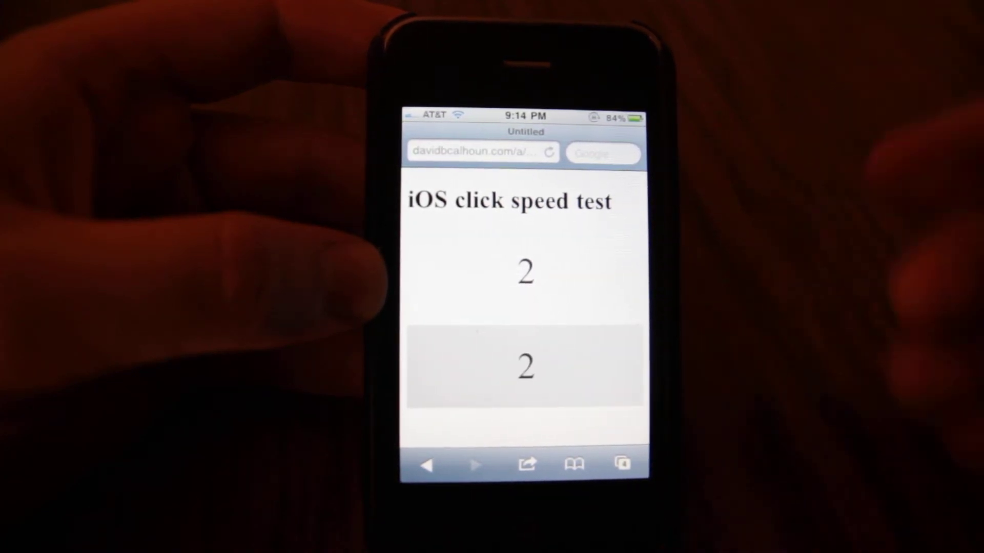
left_click(524, 366)
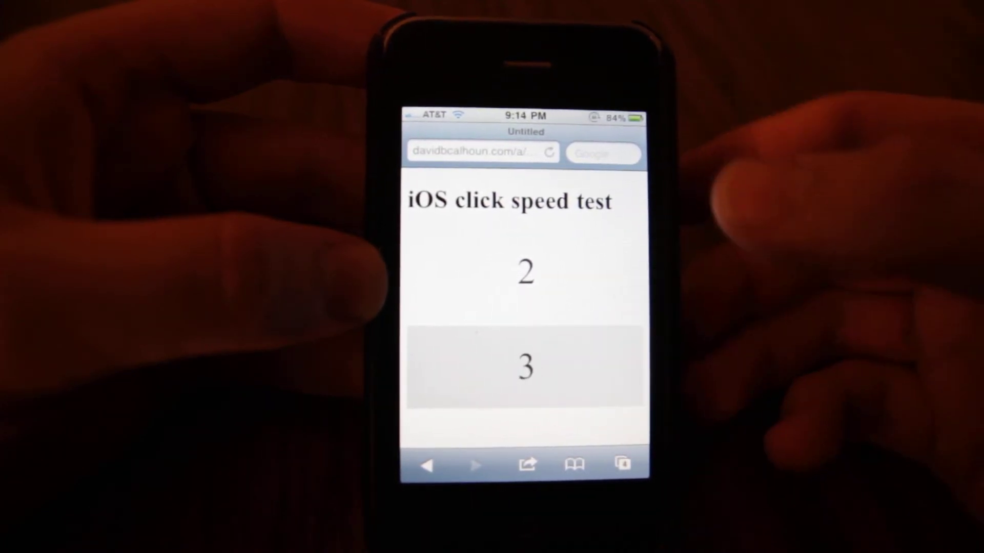
left_click(524, 272)
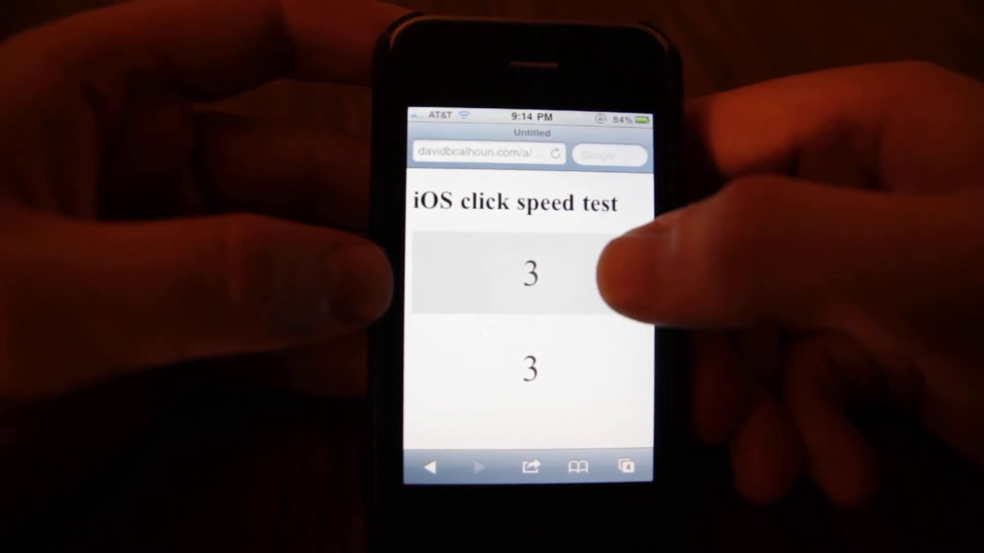
Rapidly tap the top onclick box, driving its counter from 3 to 22
left_click(530, 270)
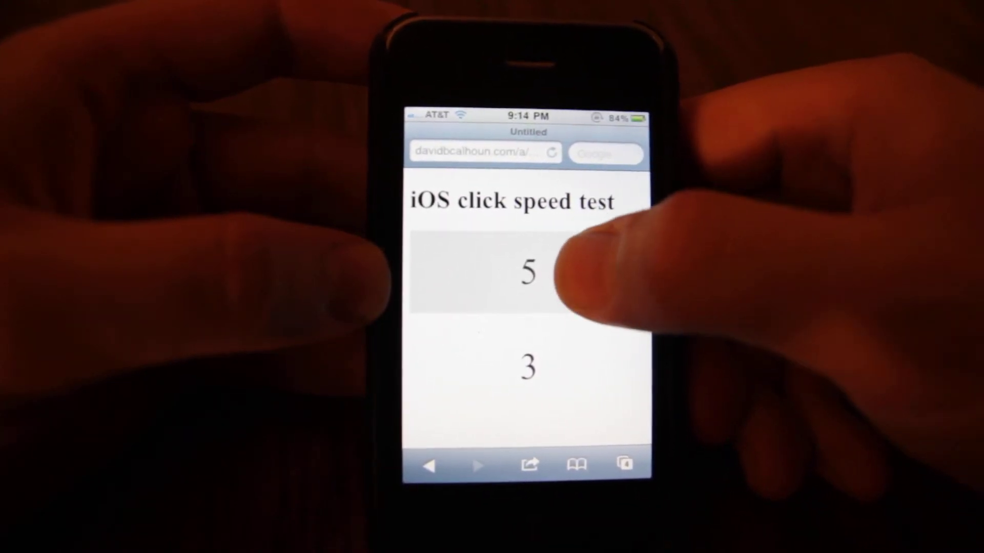
left_click(529, 275)
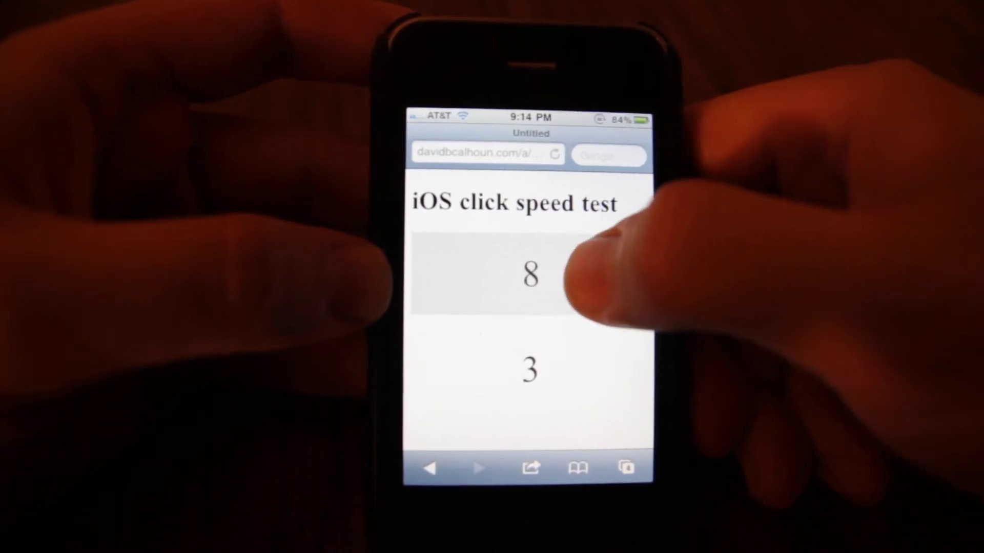
left_click(530, 272)
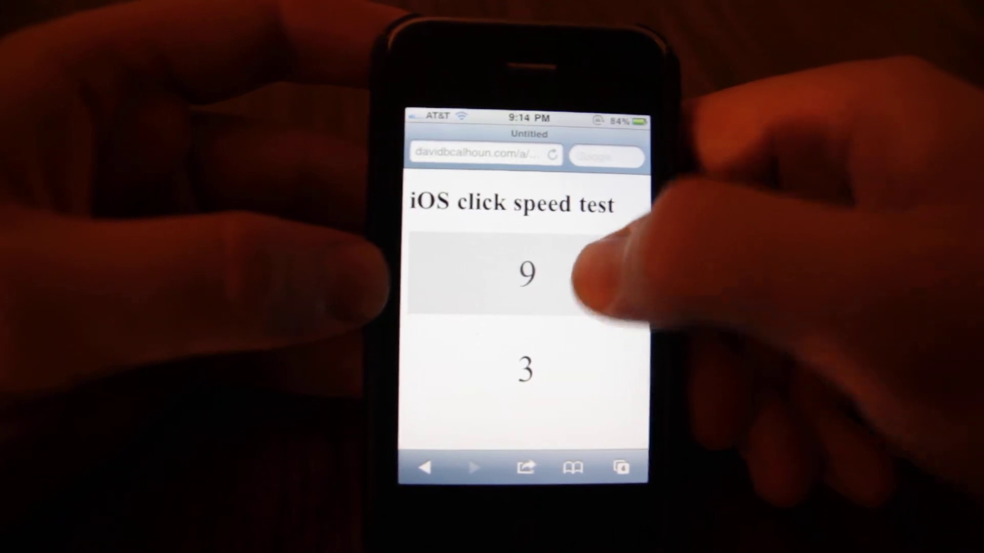
left_click(526, 273)
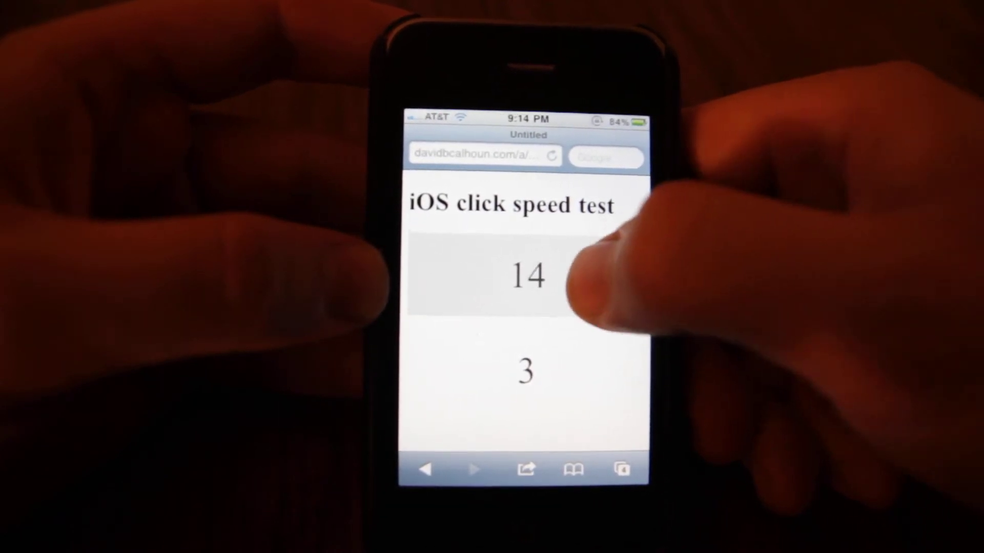
left_click(527, 275)
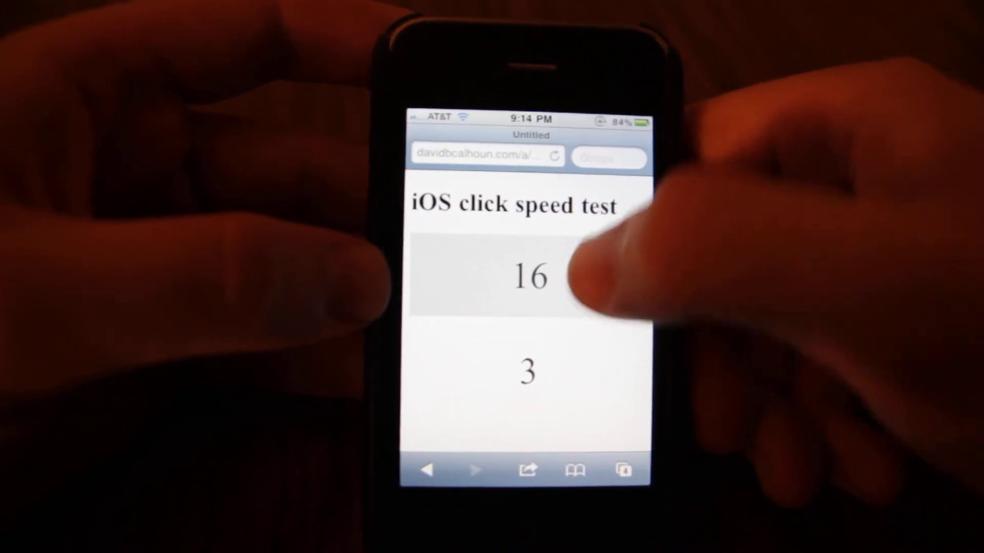
left_click(528, 276)
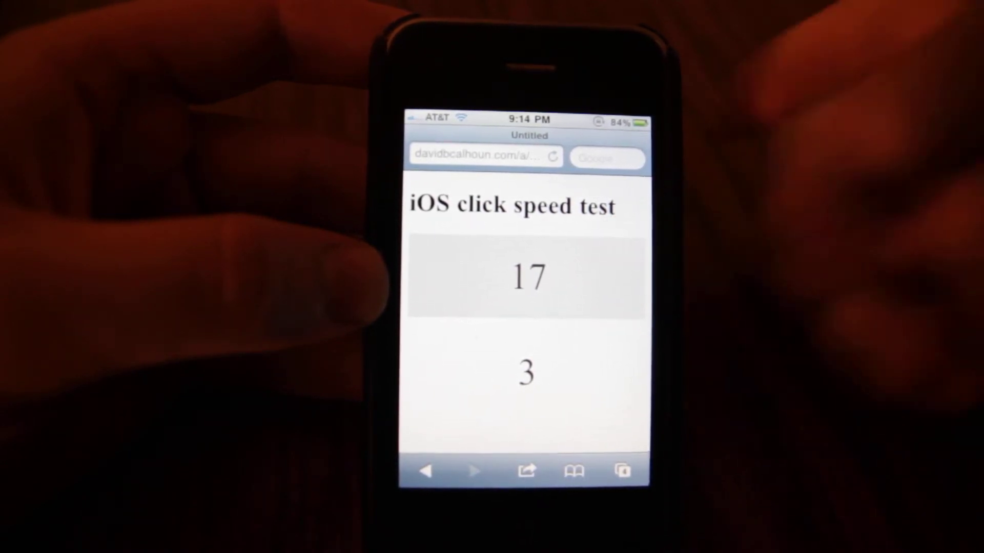
left_click(530, 275)
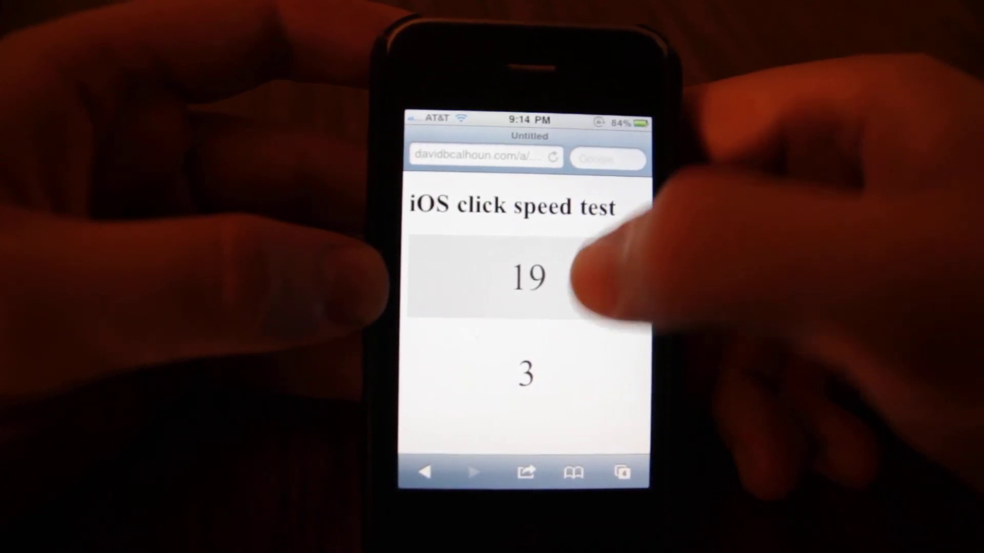
left_click(526, 278)
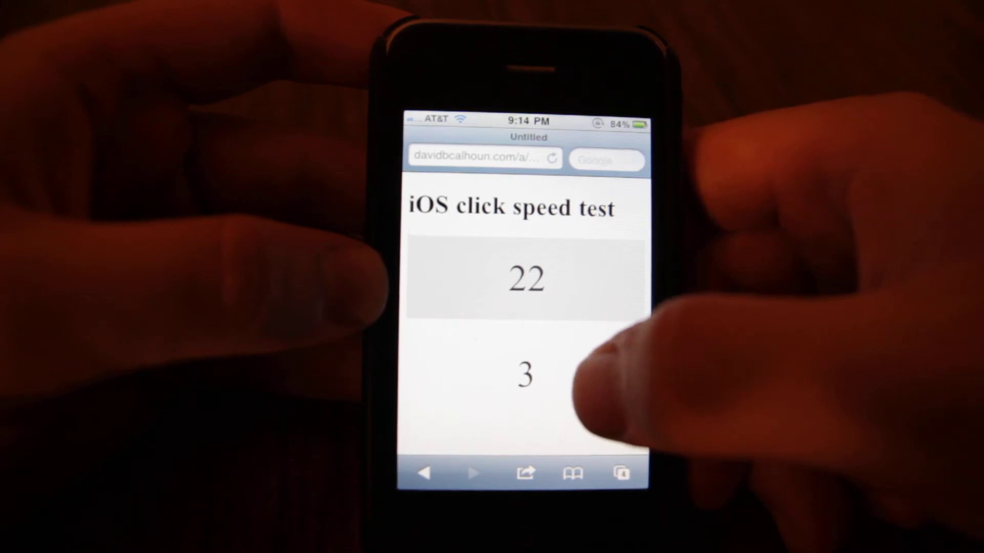
Rapidly tap the bottom simulated-click box, driving its counter from 3 to 60
left_click(526, 373)
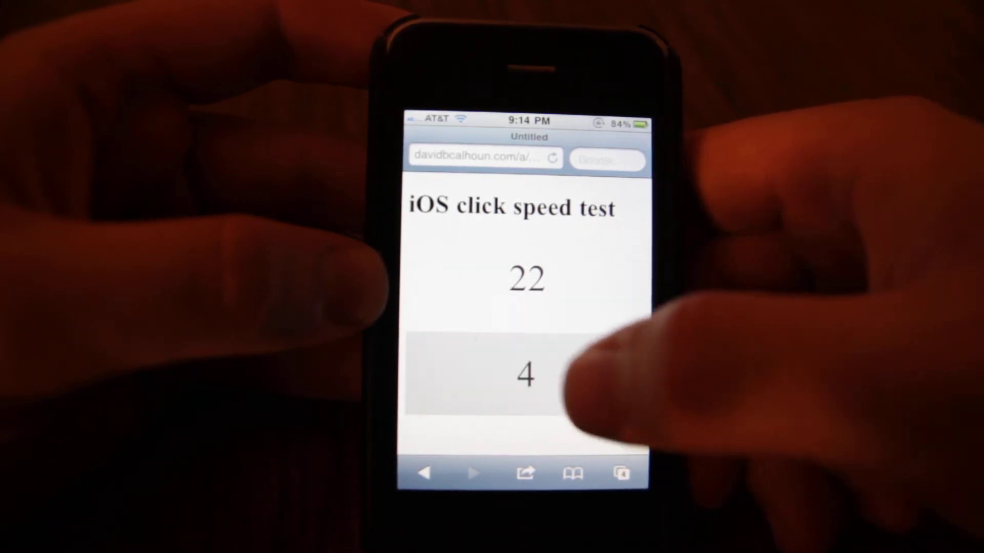
left_click(529, 373)
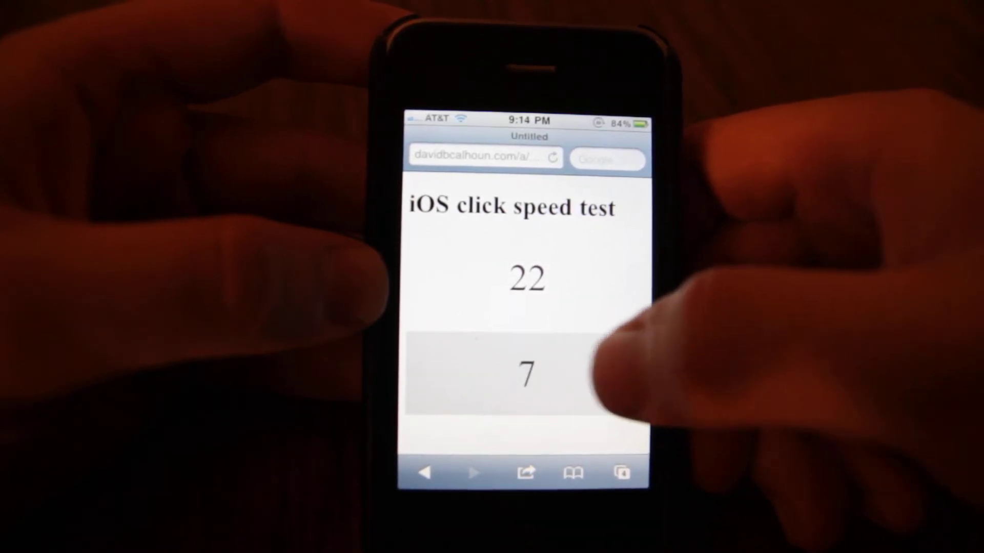
left_click(527, 373)
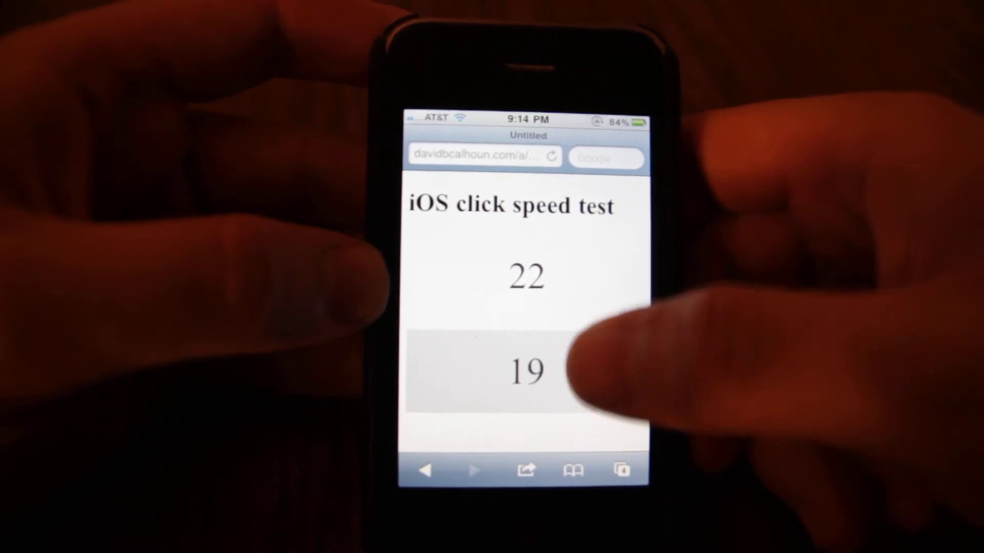
left_click(527, 370)
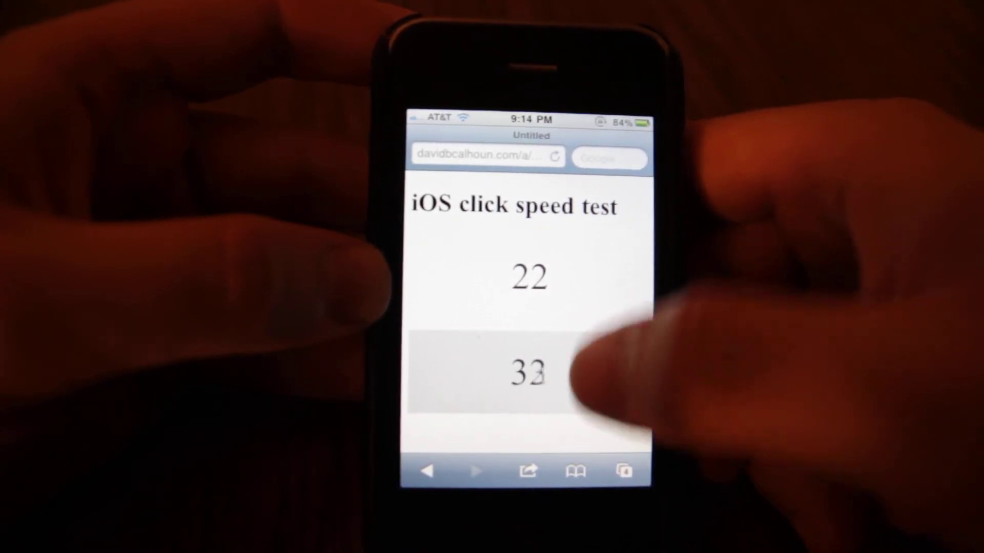
left_click(529, 370)
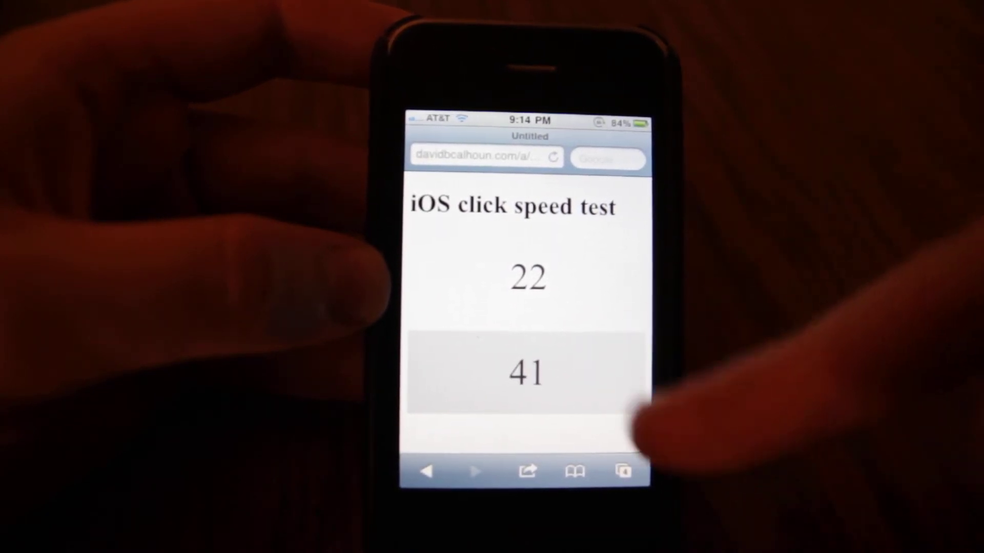
left_click(527, 370)
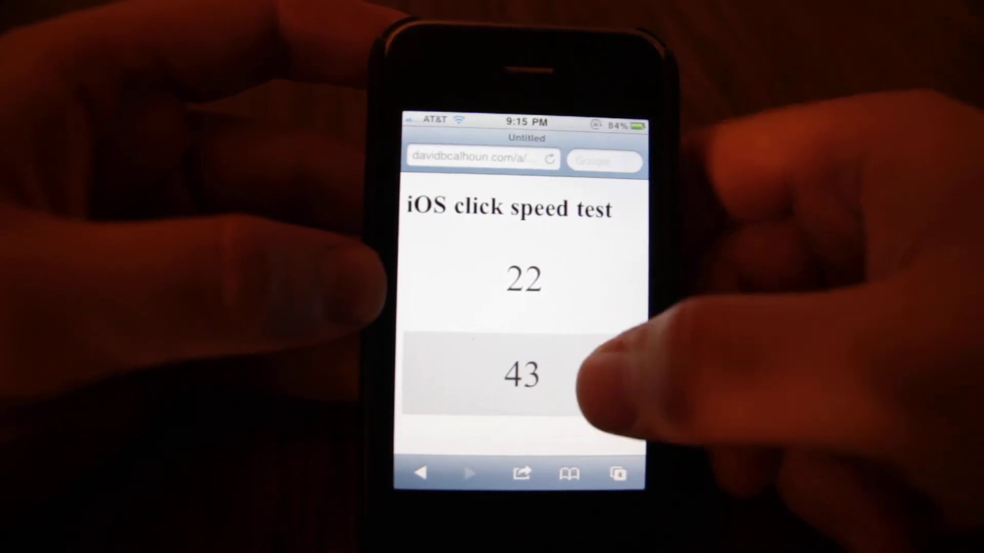
left_click(521, 375)
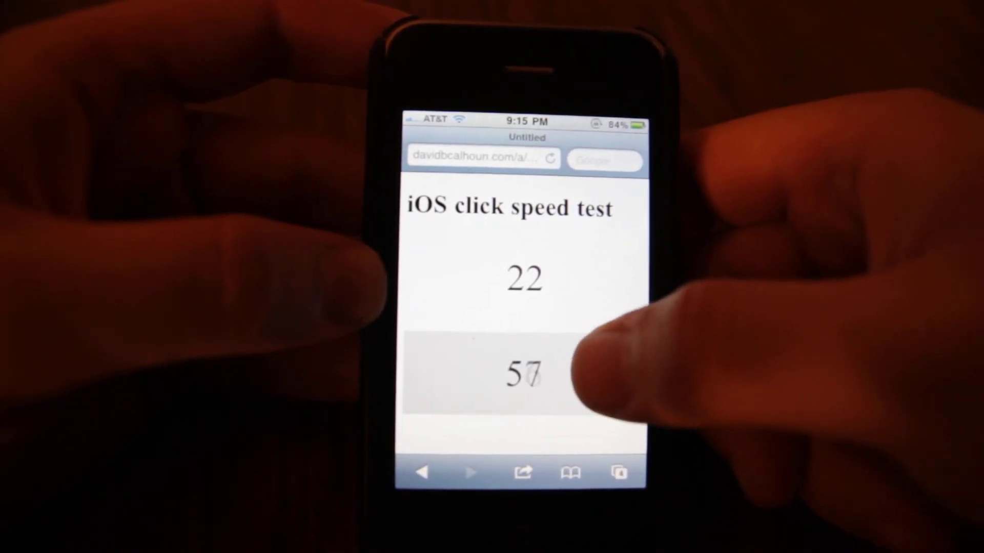
left_click(524, 374)
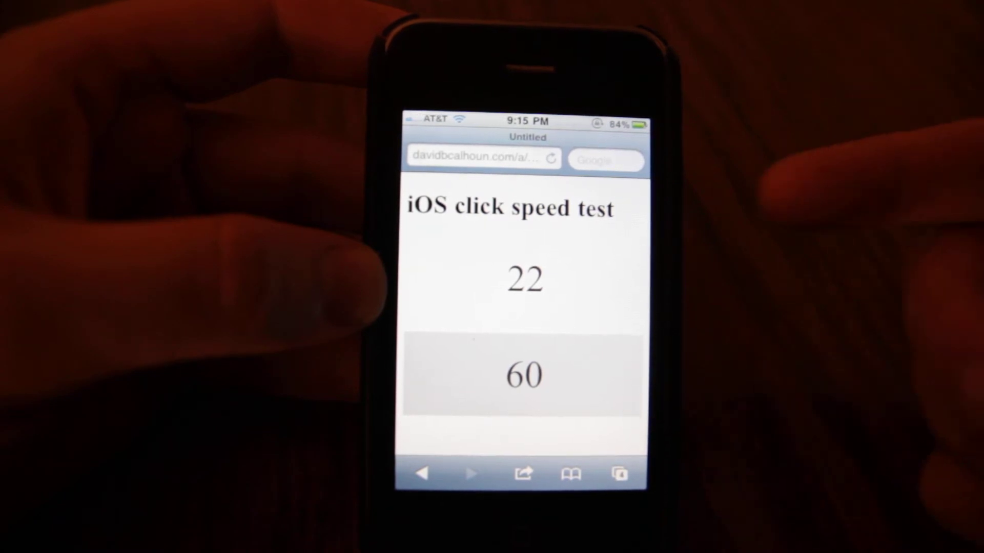
Tap the top onclick box quickly and watch its counter barely move past 22
left_click(524, 279)
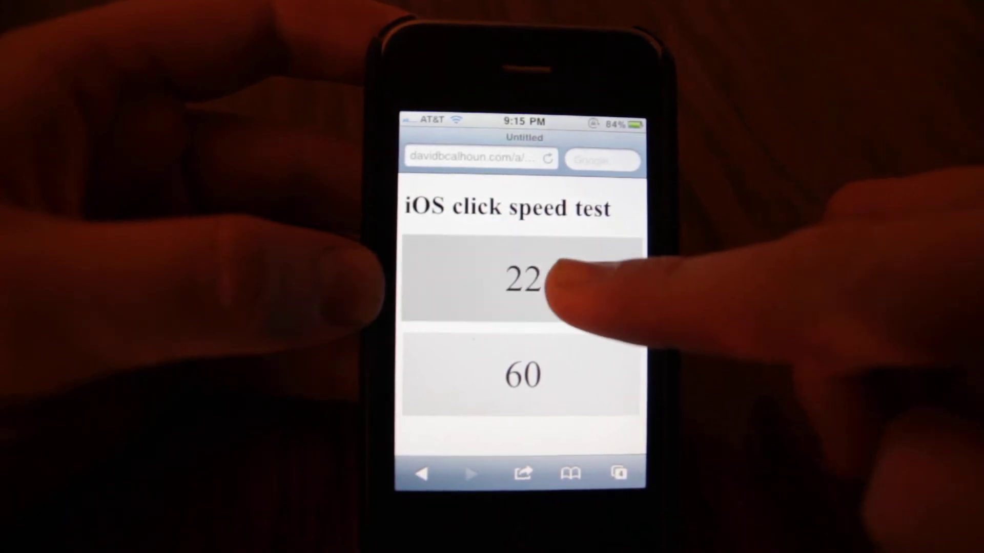
left_click(523, 279)
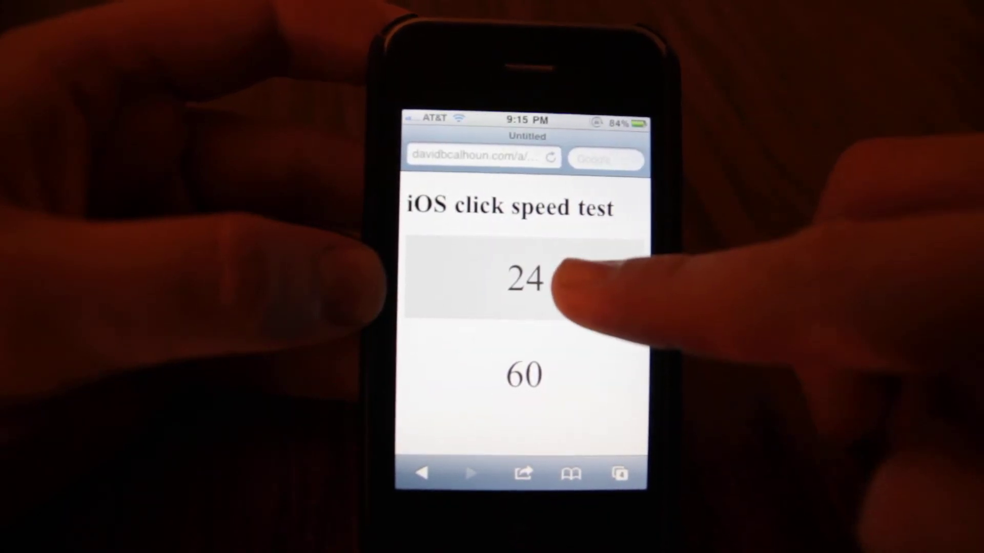
left_click(524, 279)
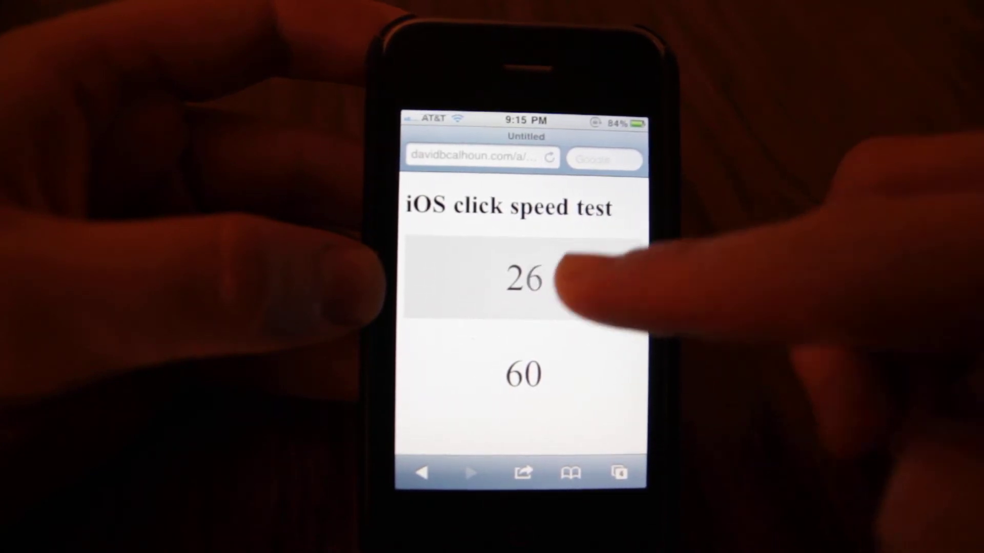
left_click(524, 278)
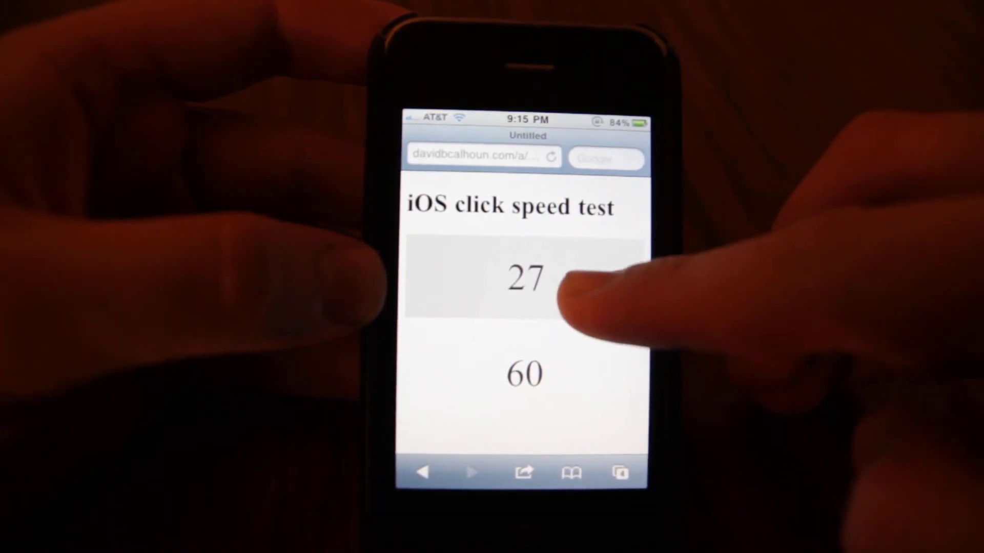
Keep tapping the top box until it creeps to 32, then return to the bottom box at 65
left_click(525, 278)
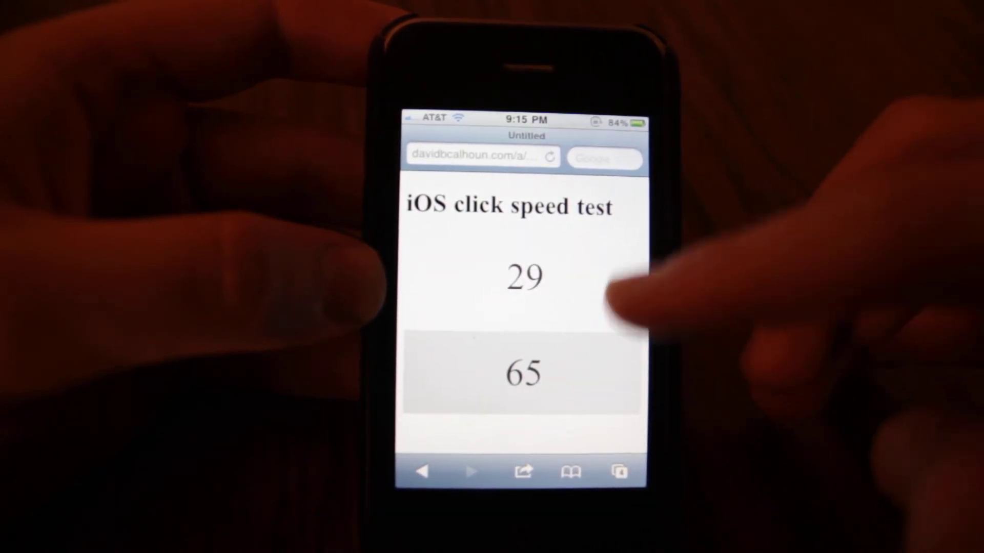
left_click(525, 276)
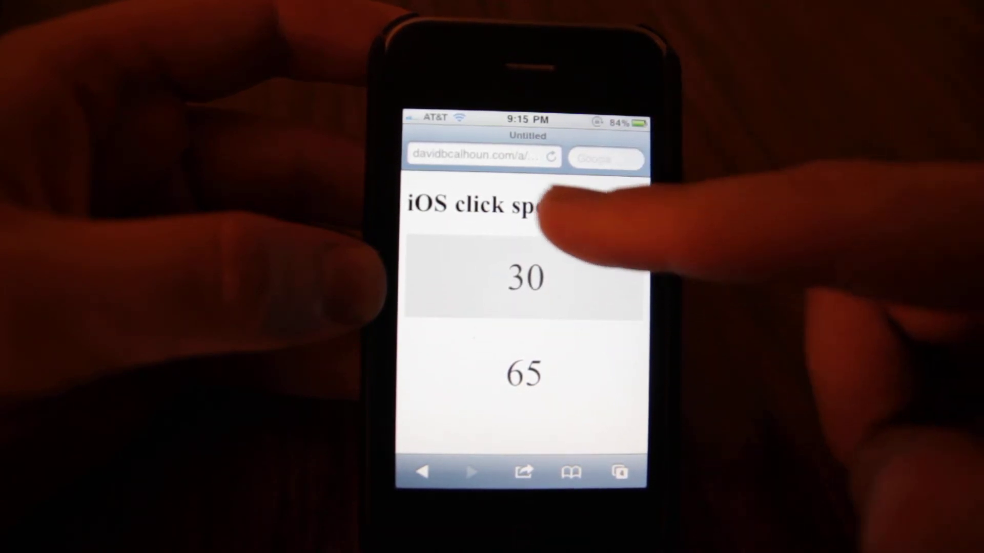
left_click(526, 277)
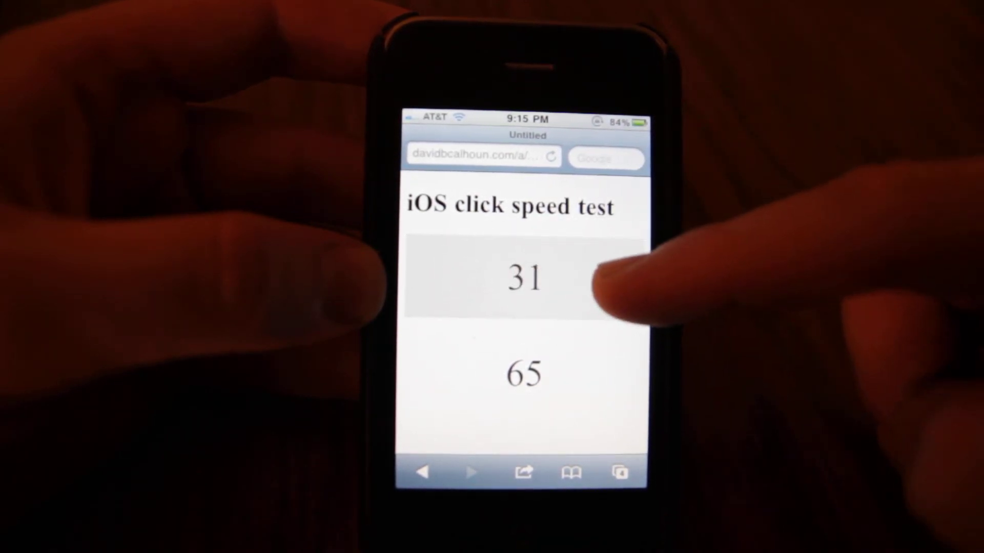
left_click(525, 277)
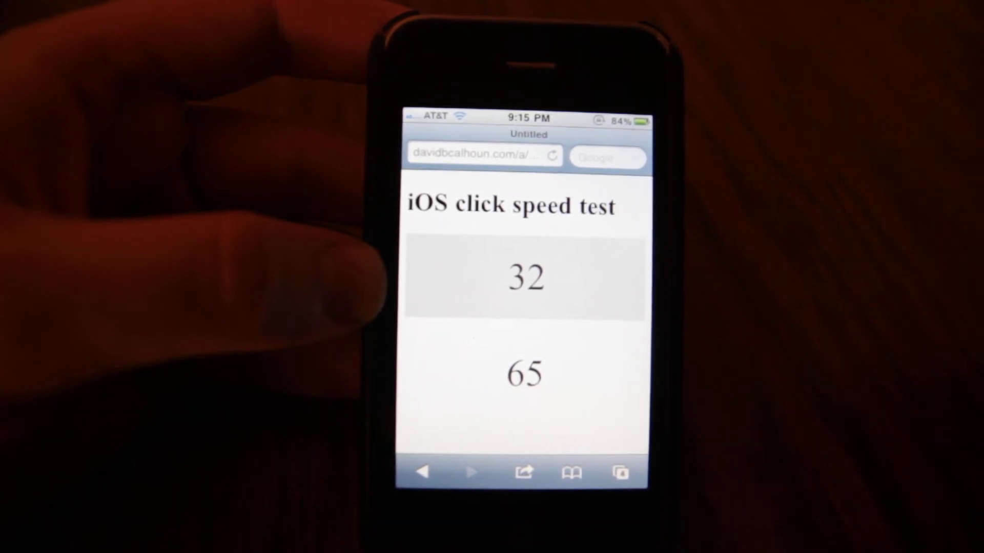
left_click(526, 374)
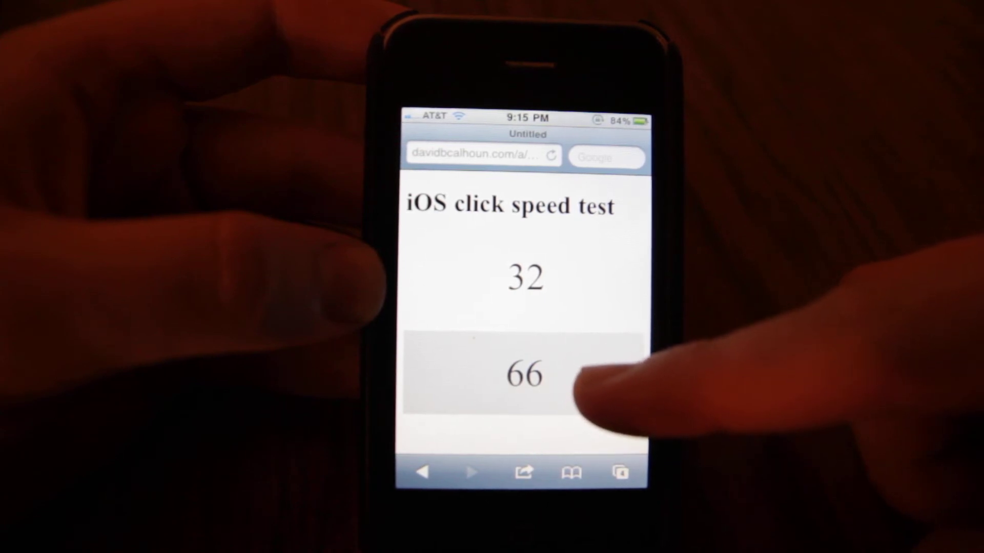
Tap the bottom simulated-click box quickly so its counter climbs through the 70s to 75
left_click(523, 373)
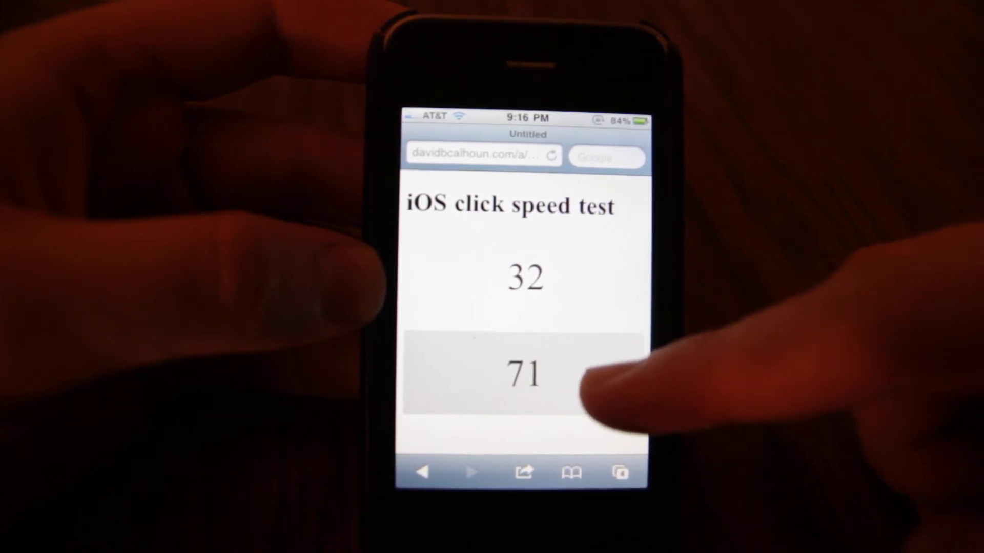
left_click(527, 370)
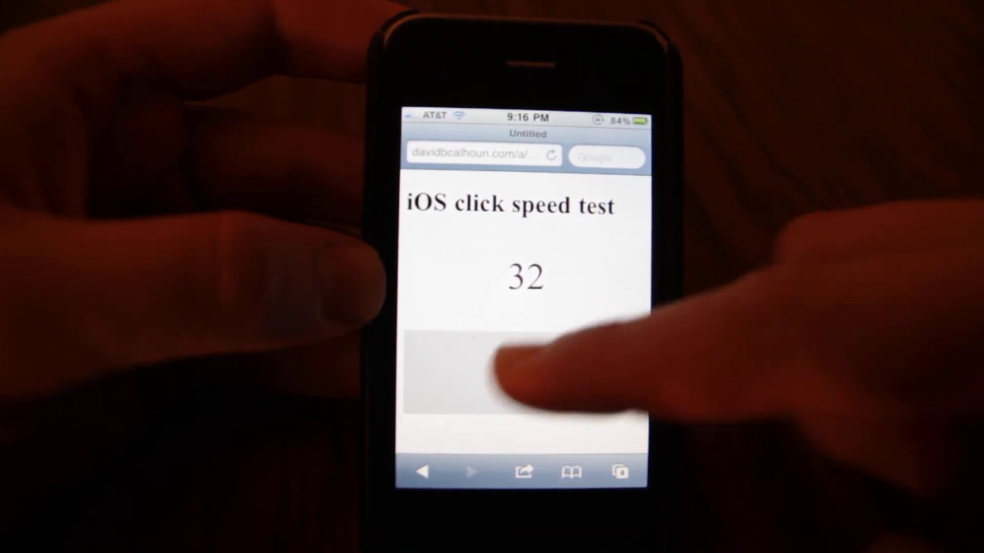
left_click(526, 370)
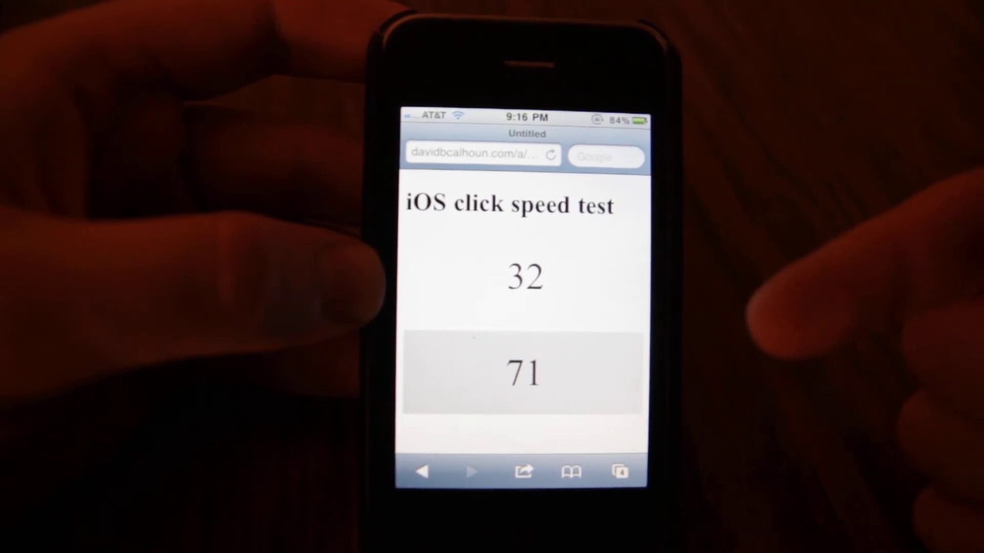
left_click(527, 373)
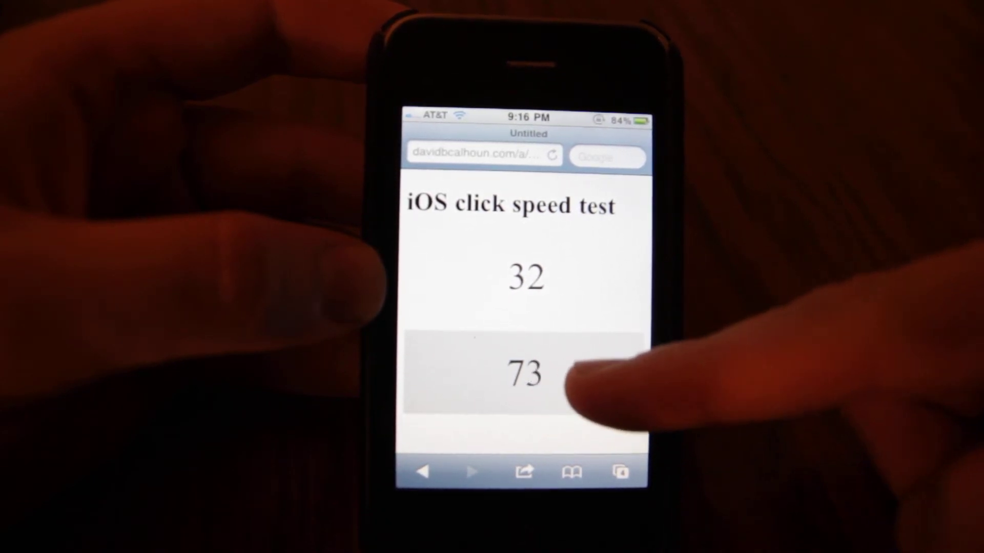
left_click(527, 373)
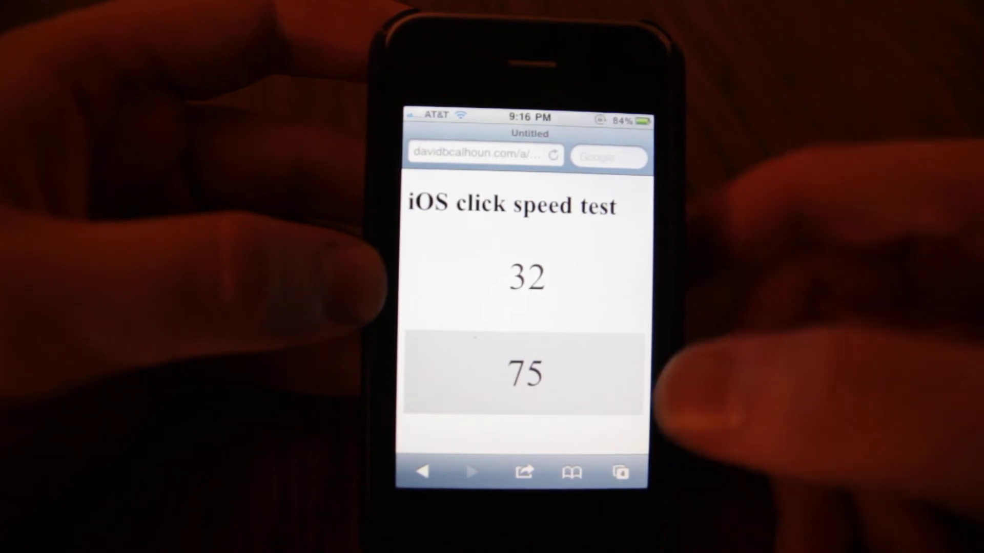
left_click(525, 371)
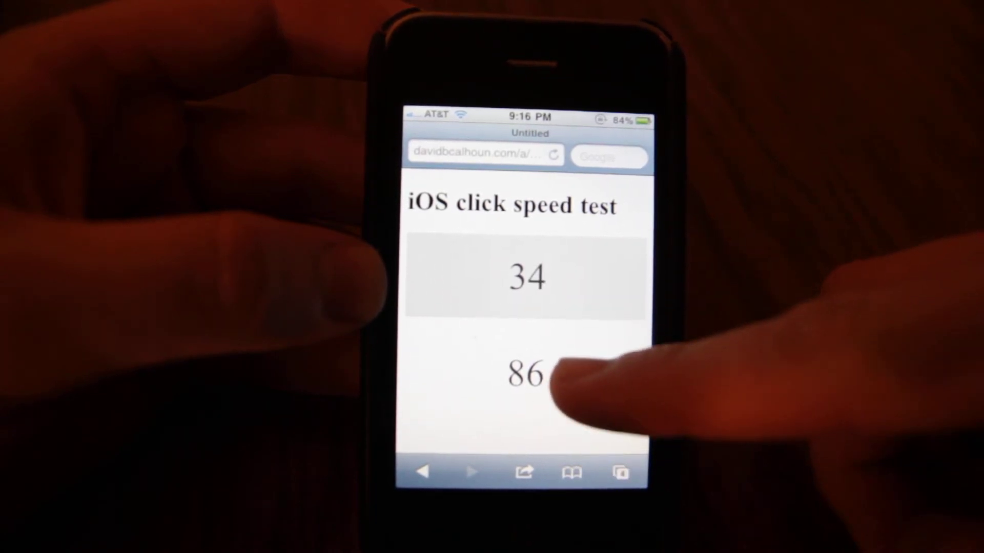
Tap the bottom box at a slower pace, nudging its counter to 88 with the top at 34
left_click(520, 373)
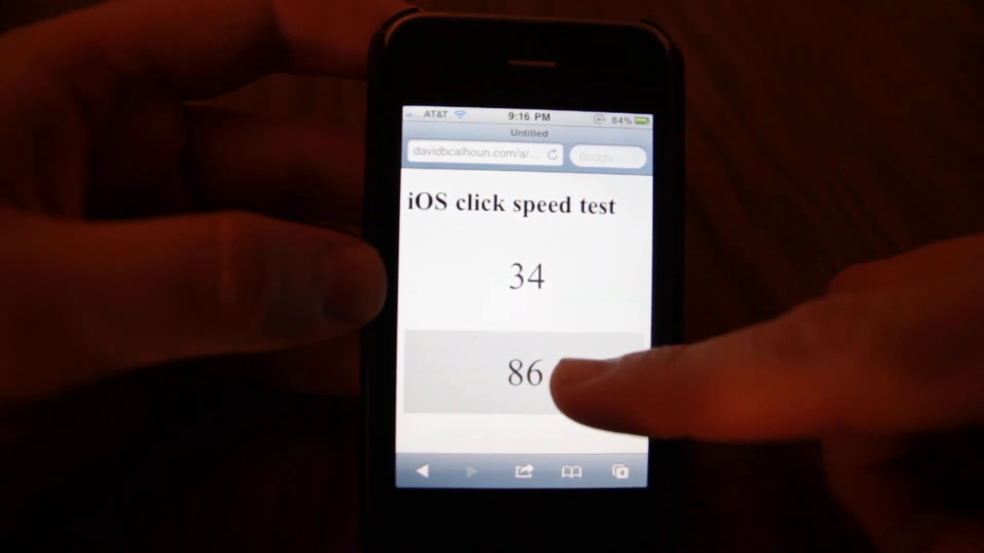
left_click(546, 370)
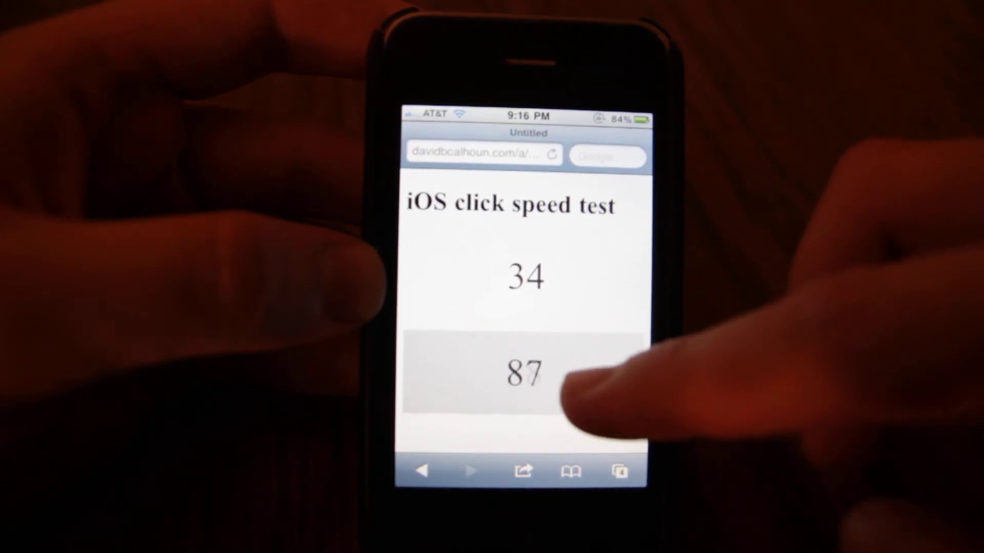
left_click(525, 370)
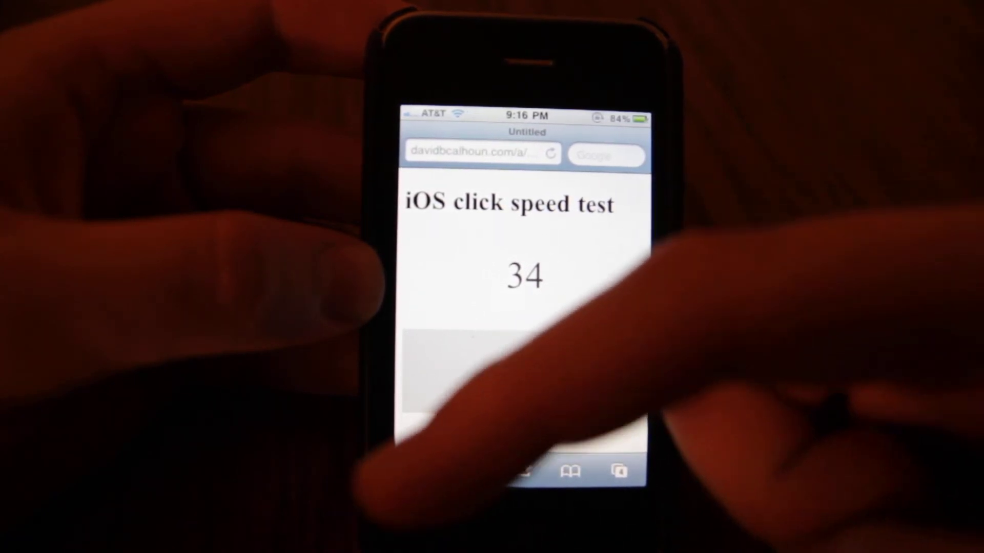
left_click(524, 370)
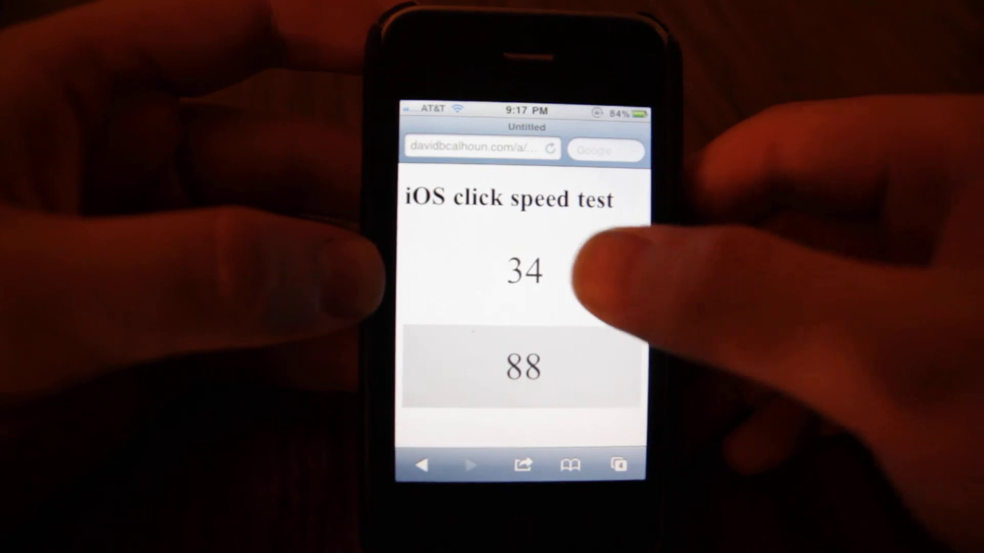
Tap the top onclick box several times so its counter reaches 38
left_click(523, 269)
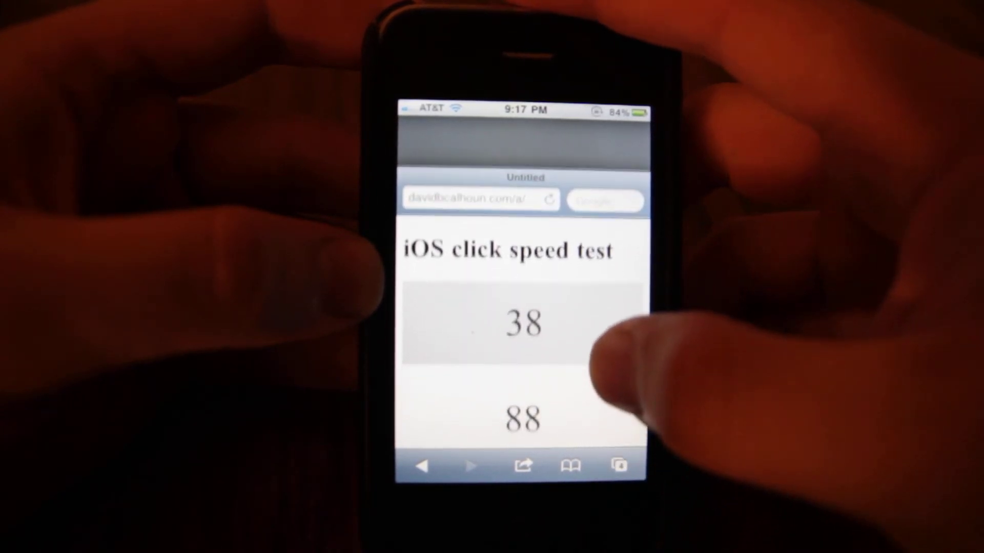
scroll("down", 3)
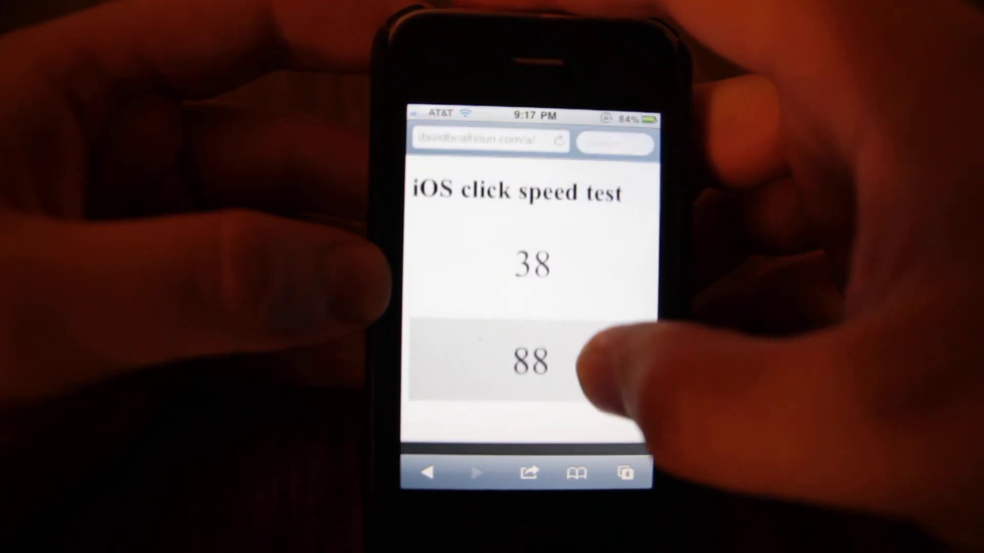
Keep tapping the bottom box until its counter rises from 88 to 95
left_click(530, 361)
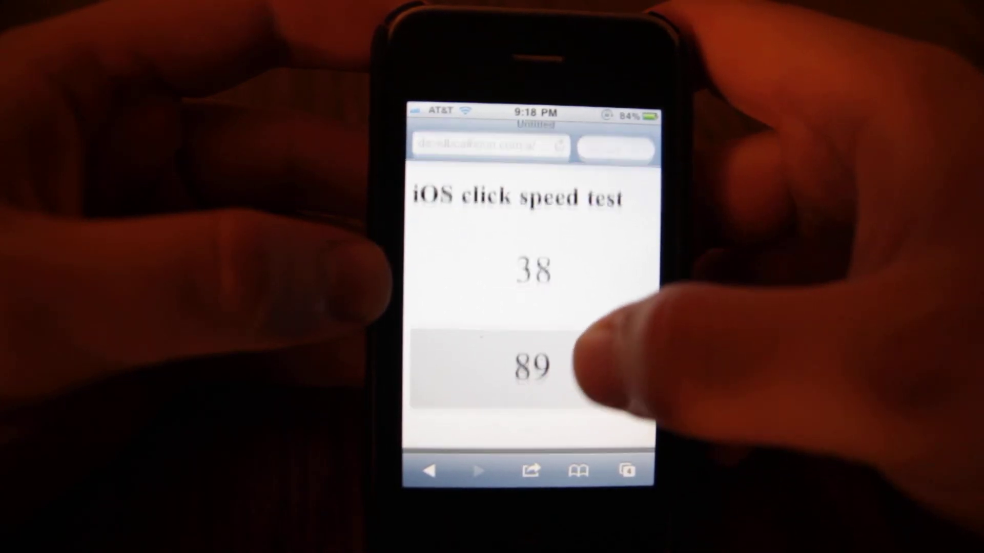
left_click(533, 367)
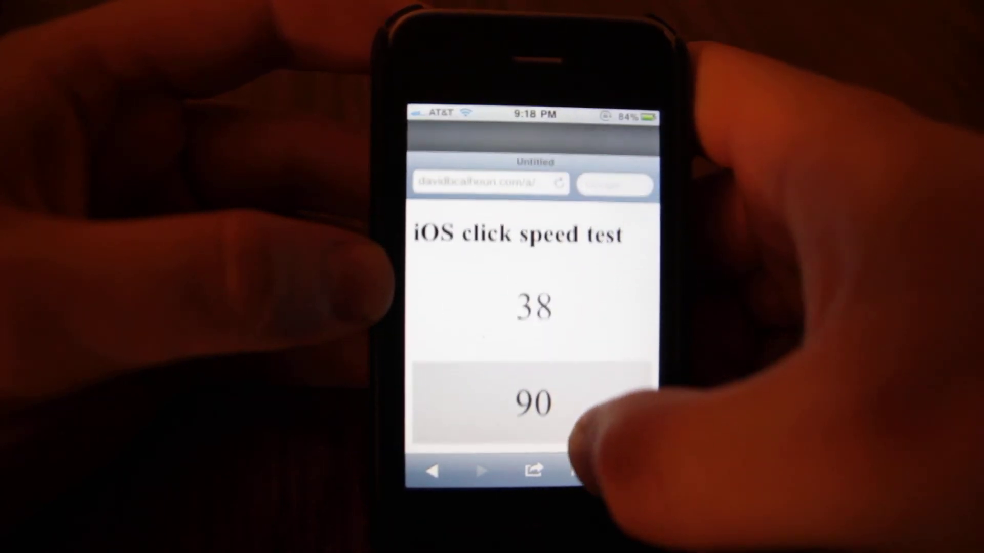
left_click(530, 408)
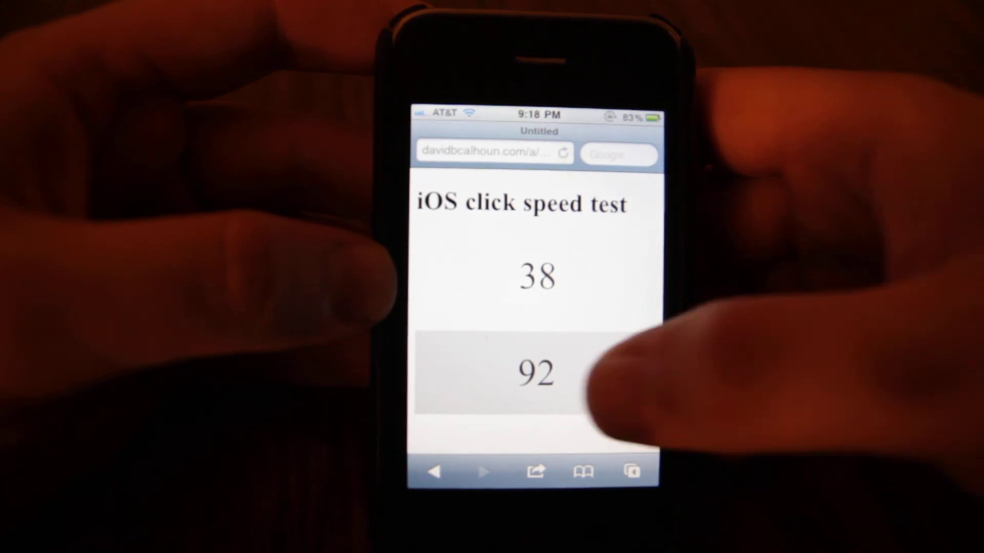
left_click(536, 367)
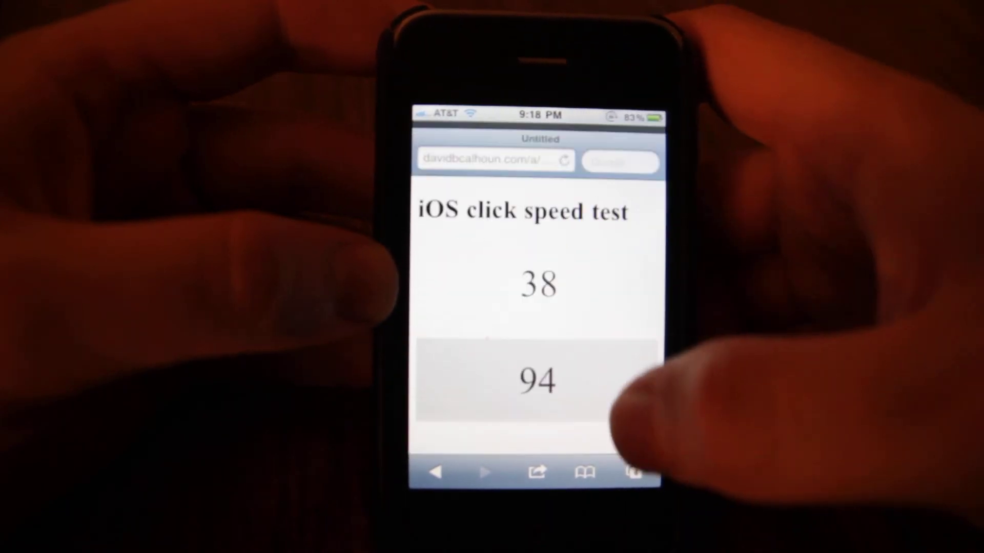
left_click(536, 380)
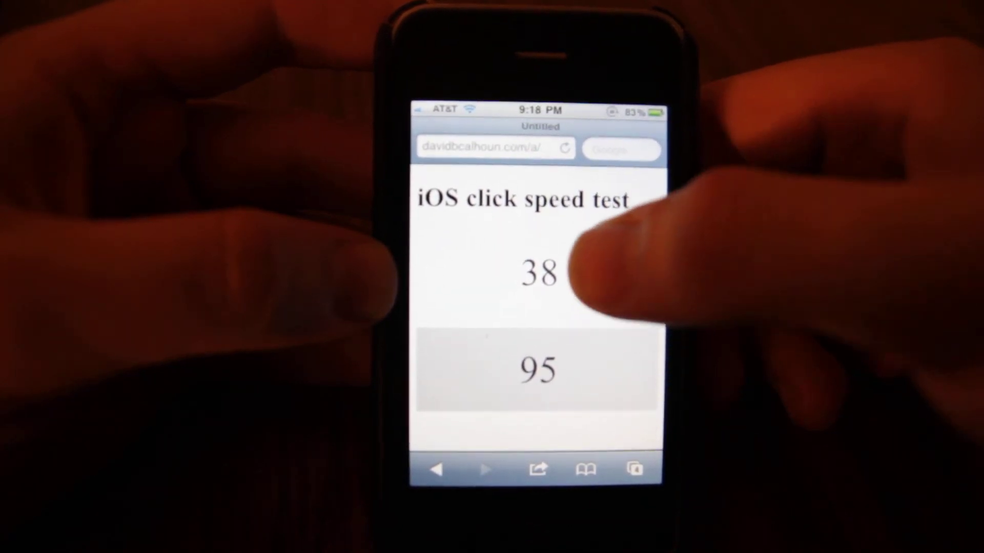
Tap the top onclick box rapidly; its counter only creeps toward 47
left_click(538, 275)
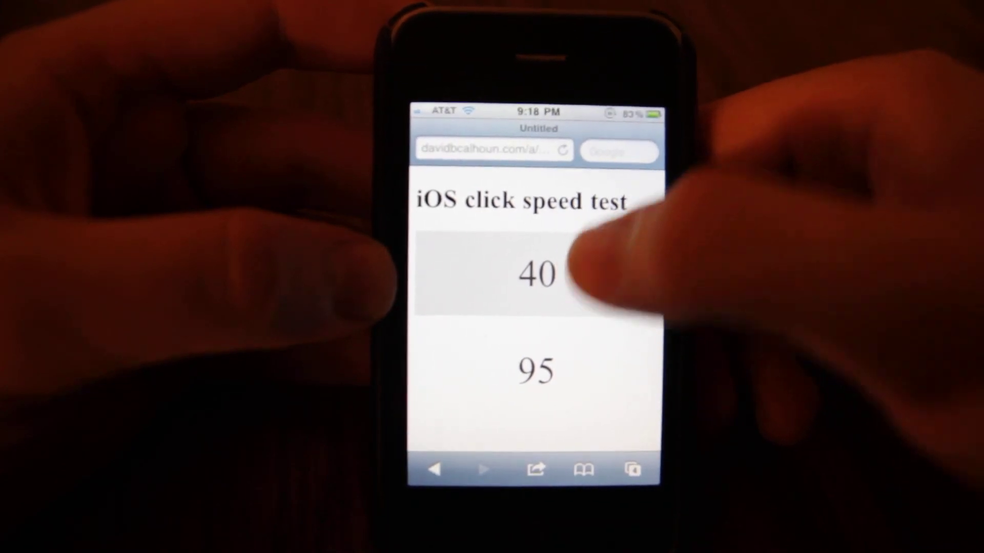
left_click(536, 273)
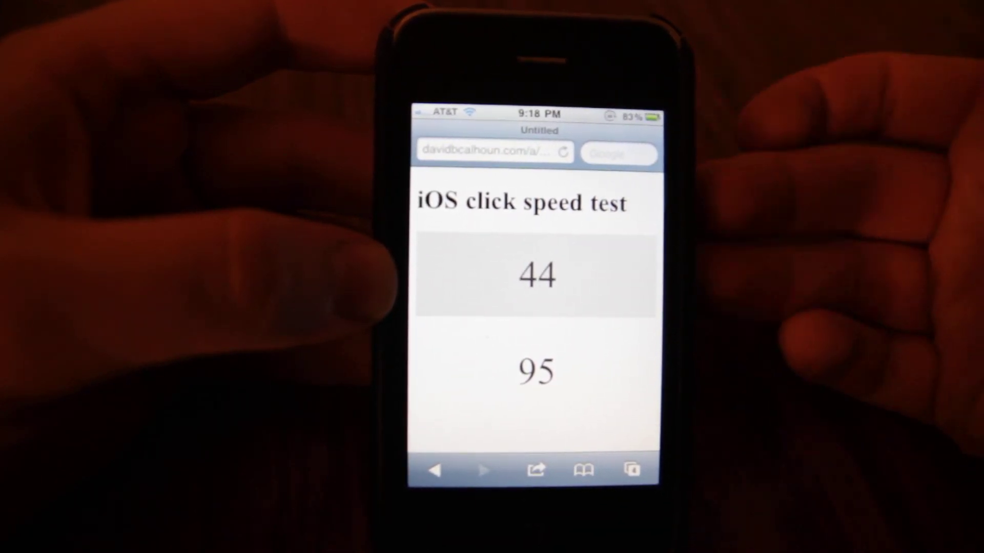
left_click(538, 275)
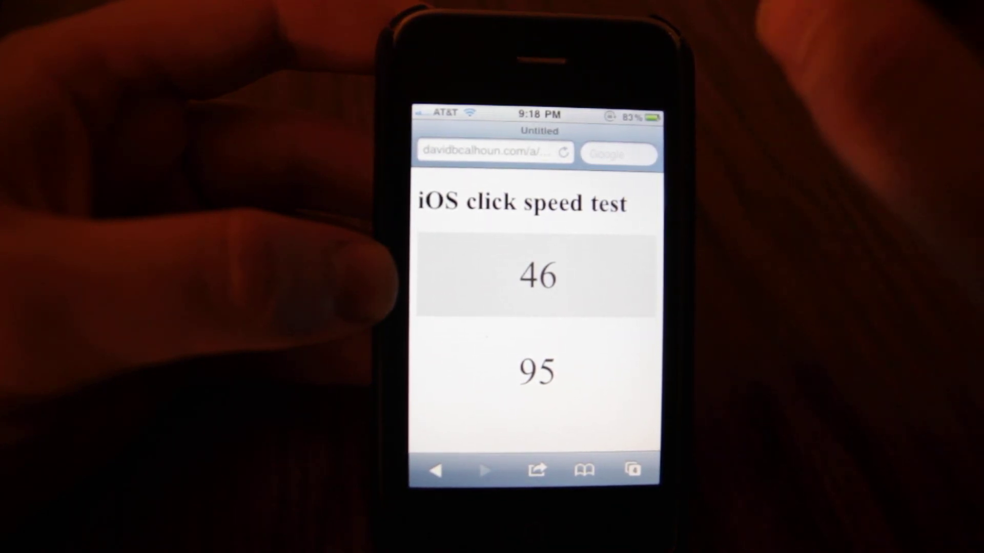
Hammer the bottom simulated-click box so its counter jumps from 95 to 132
left_click(536, 369)
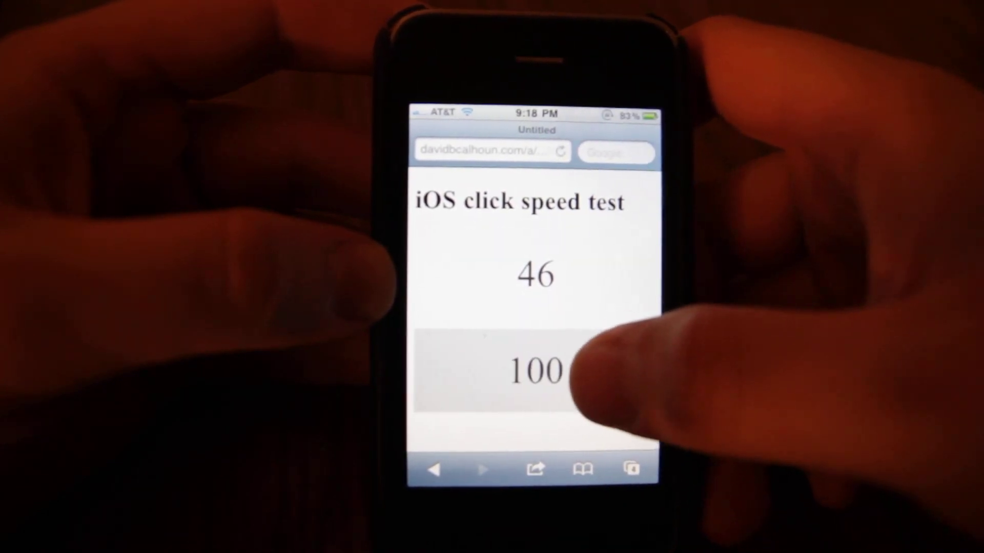
left_click(535, 369)
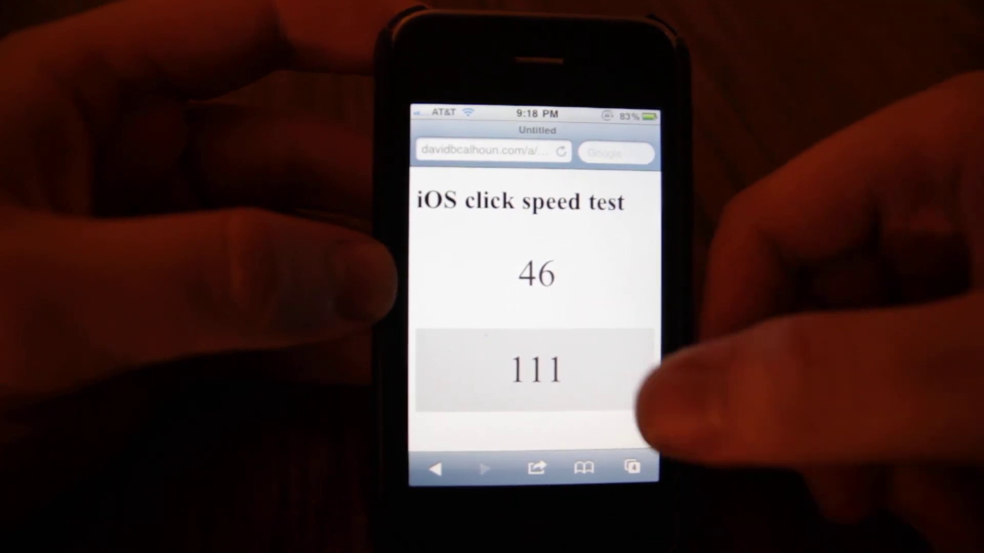
left_click(536, 368)
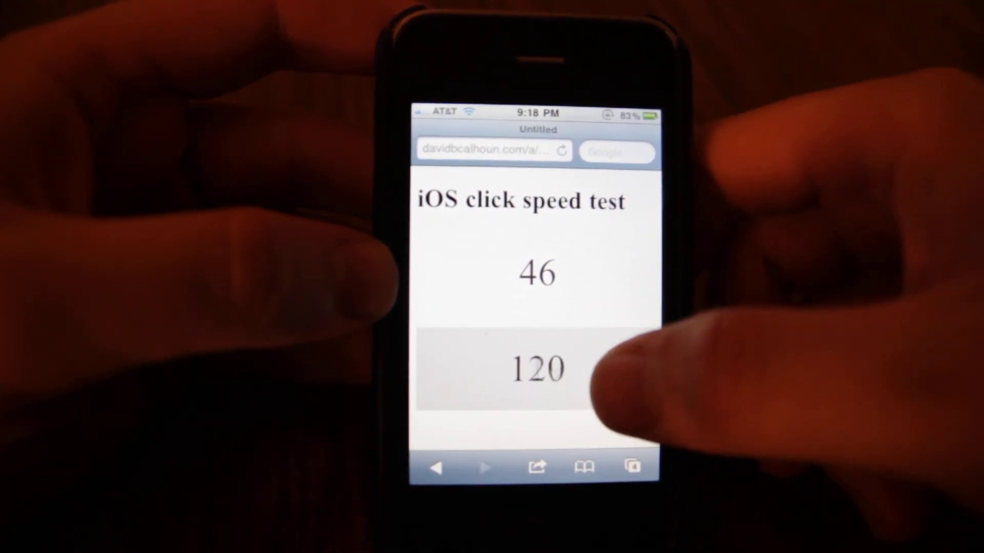
left_click(536, 367)
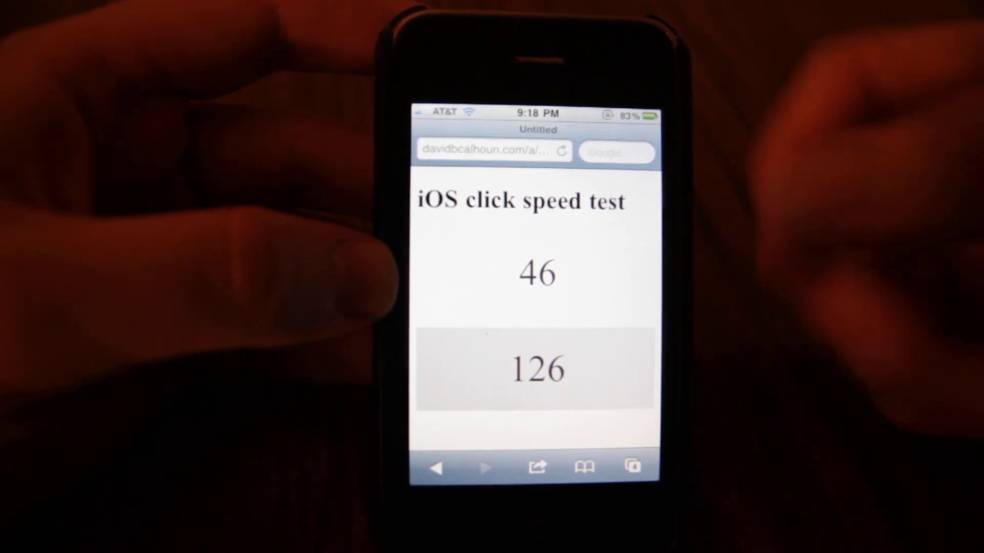
left_click(536, 367)
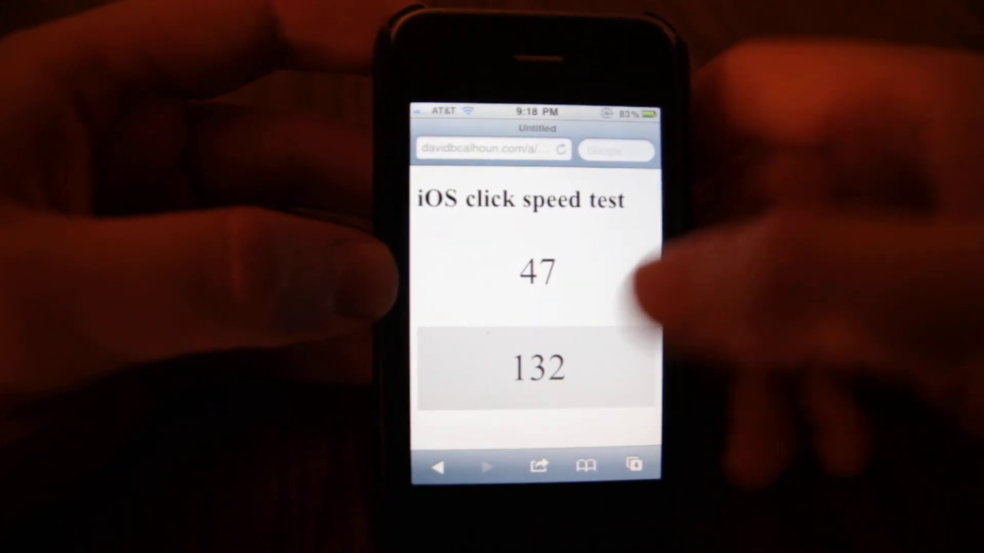